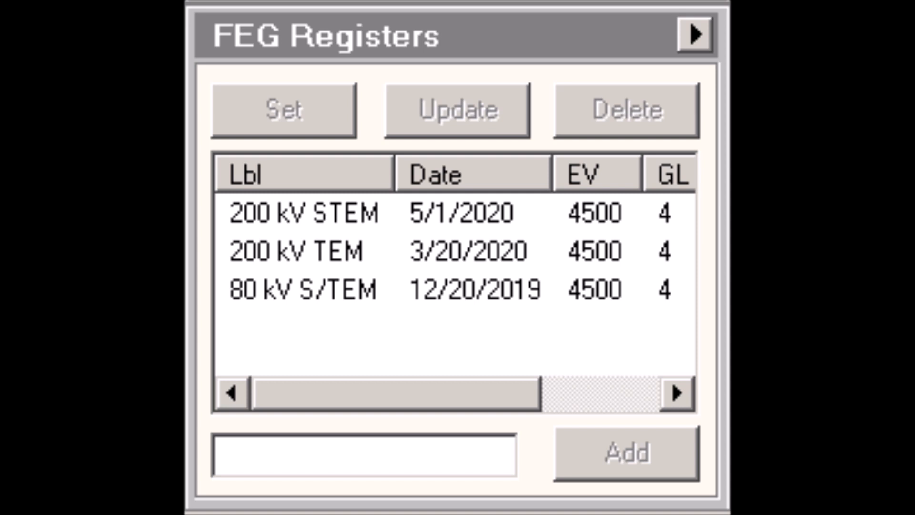
Step: Name a register 'NEW FEG REGISTER' and expand the panel to show its Options settings
{"action": "type", "text": "NEW FEG REGISTER"}
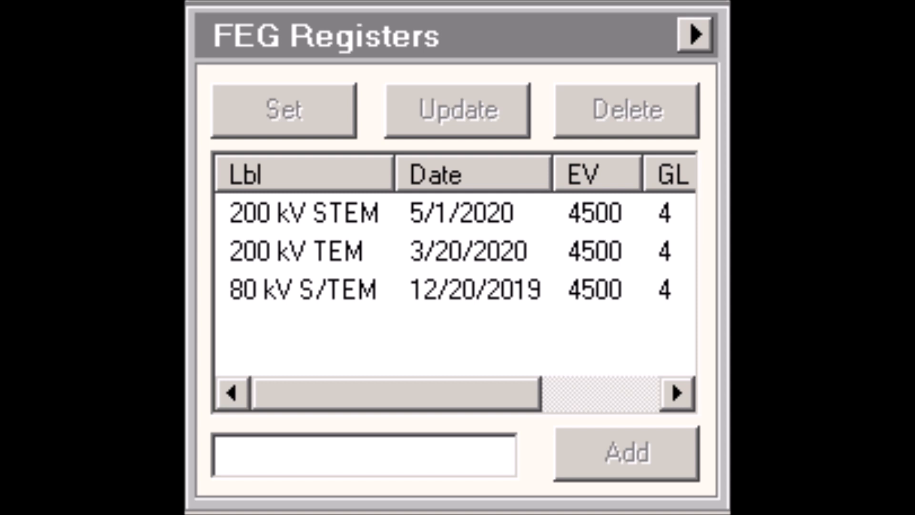
{"action": "left_click", "coordinate": [695, 34]}
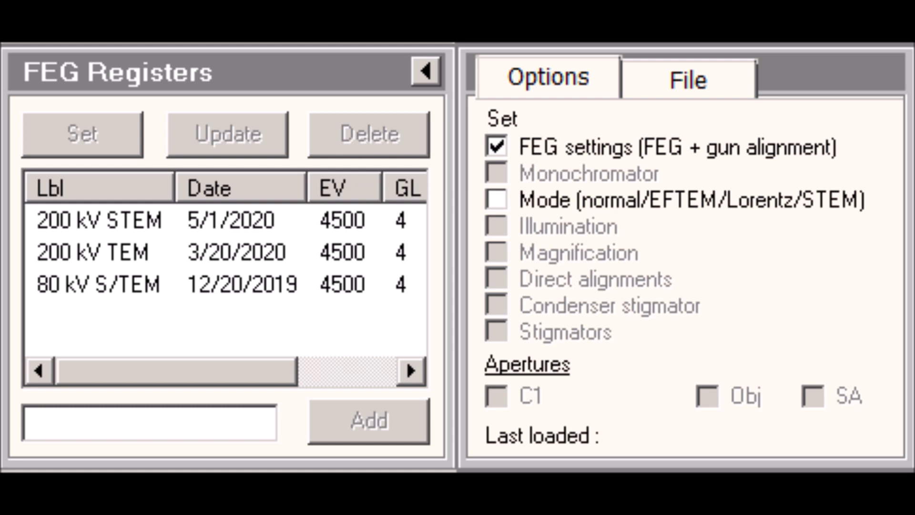
{"action": "left_click", "coordinate": [495, 201]}
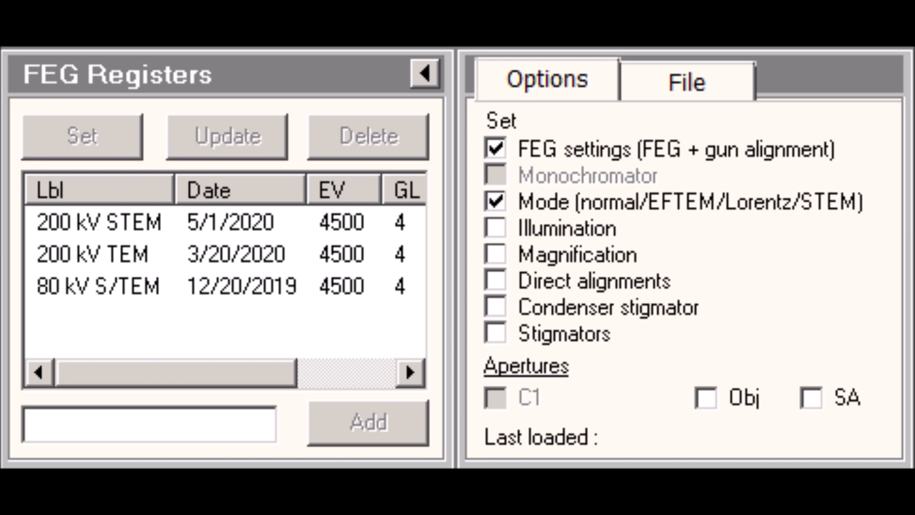
Step: Switch to the register File tab offering Open, Save, Save As and Merge
{"action": "left_click", "coordinate": [688, 80]}
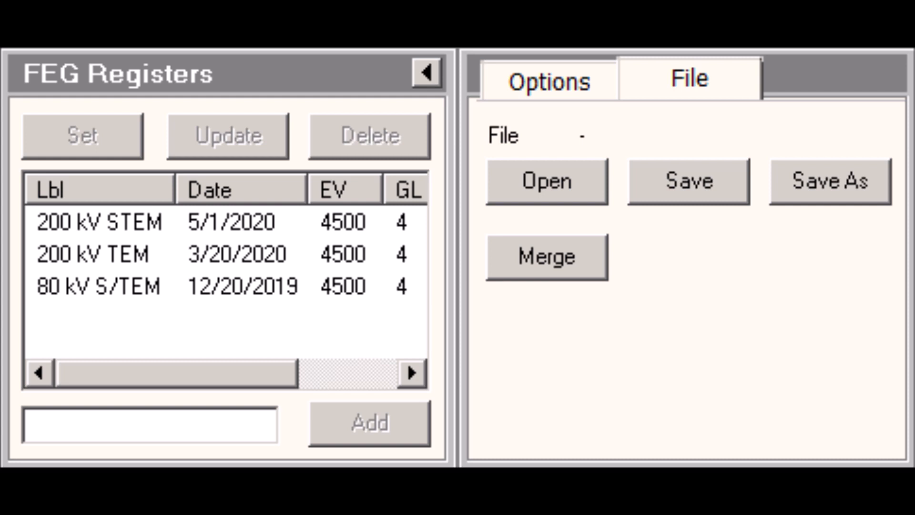
Step: Collapse the FEG Registers panel so only the three saved register entries show
{"action": "left_click", "coordinate": [427, 73]}
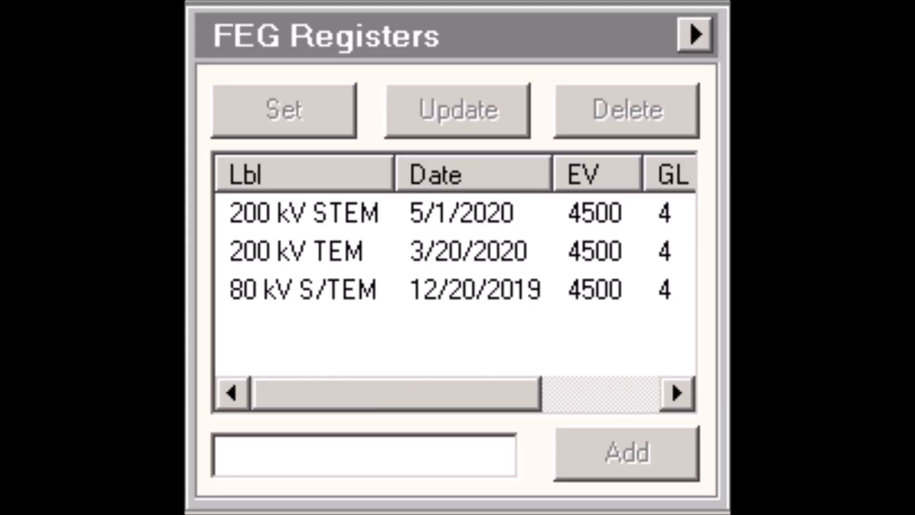